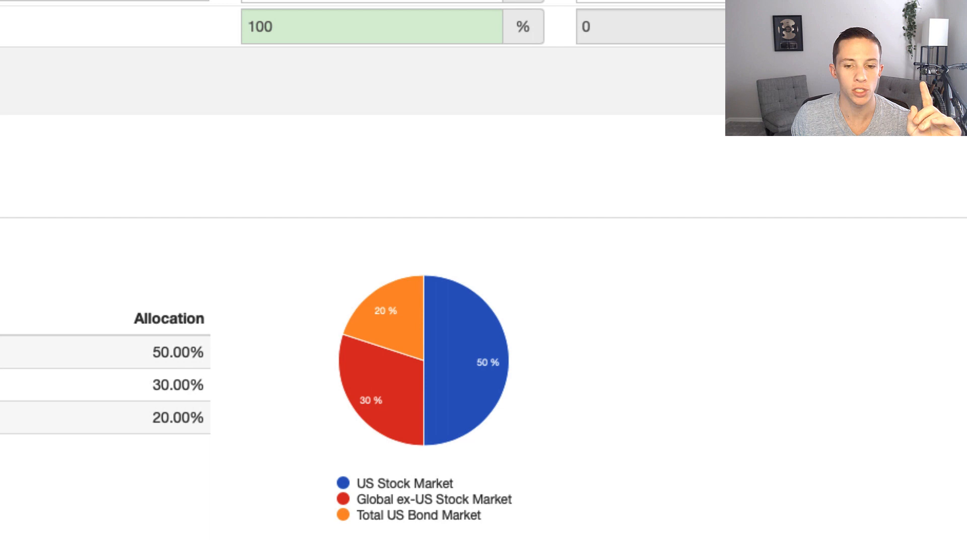
mouse_move(350, 389)
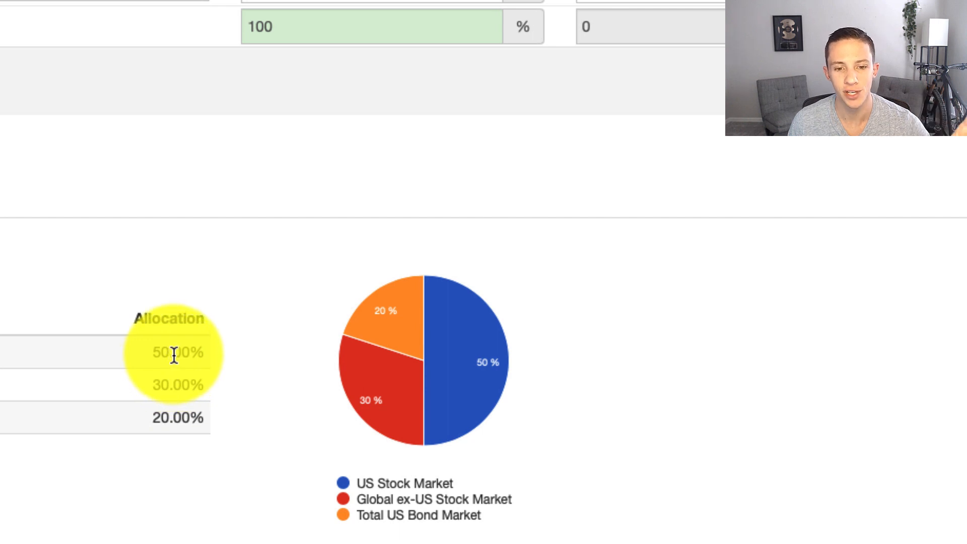
mouse_move(449, 374)
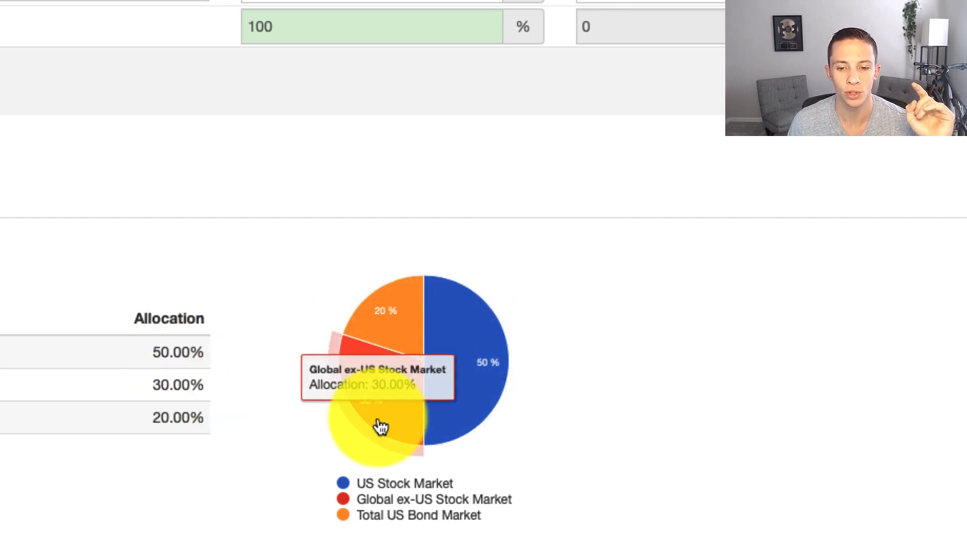
mouse_move(391, 343)
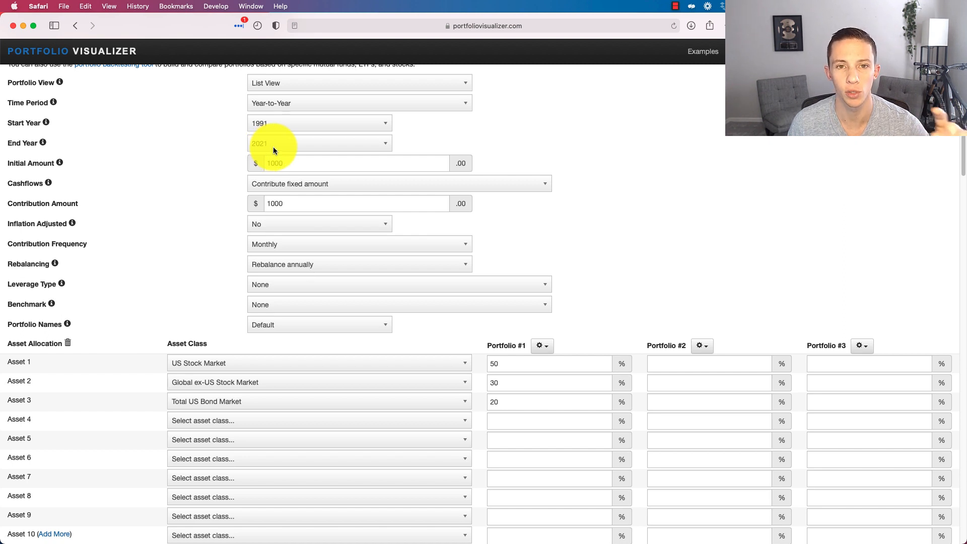
mouse_move(280, 147)
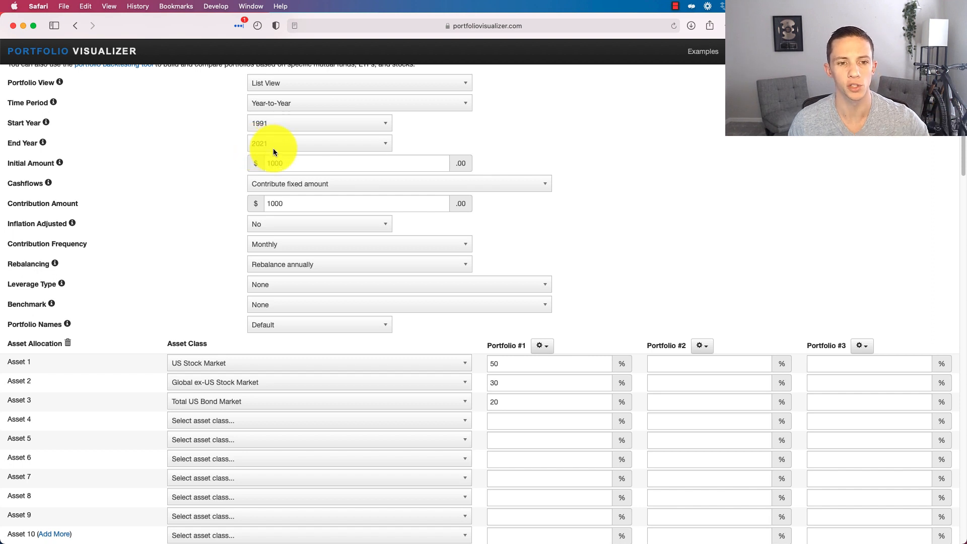
Confirm the 1991–2021 range and $1,000 start, then view the 50/30/20 analysis results.
click(354, 163)
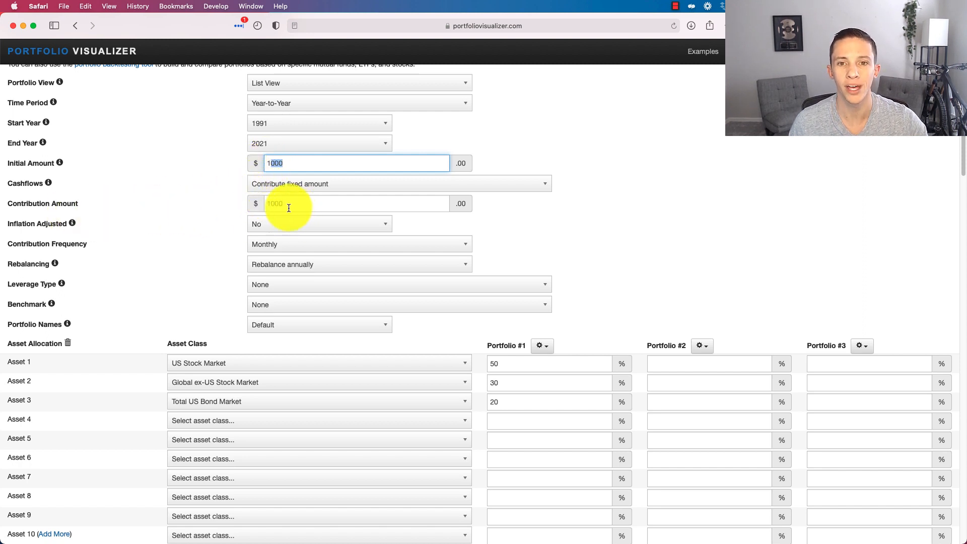
click(201, 299)
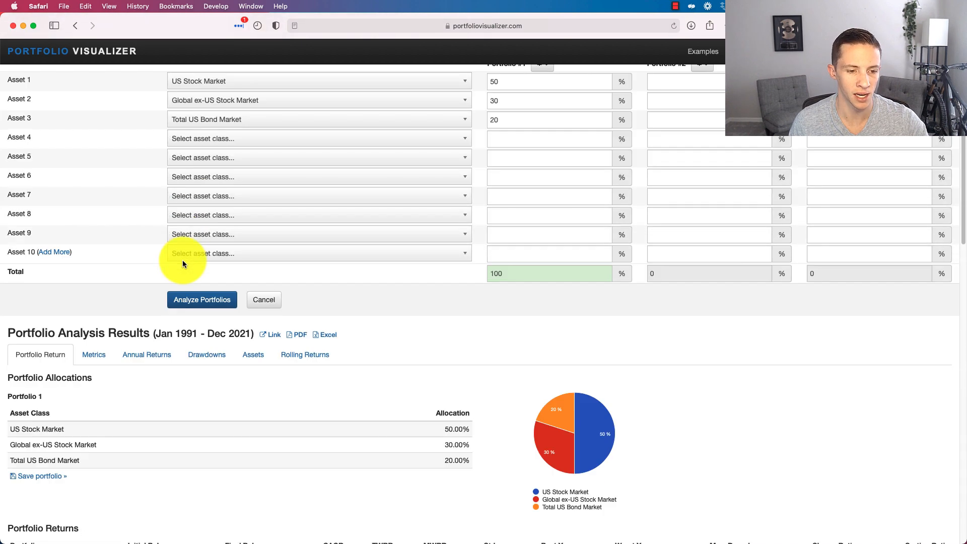
scroll(down, 3)
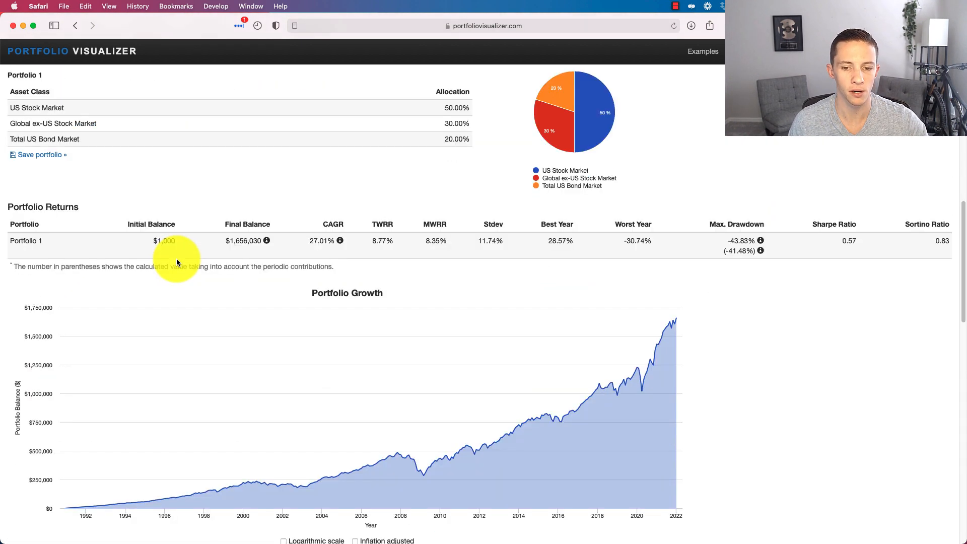
scroll(down, 3)
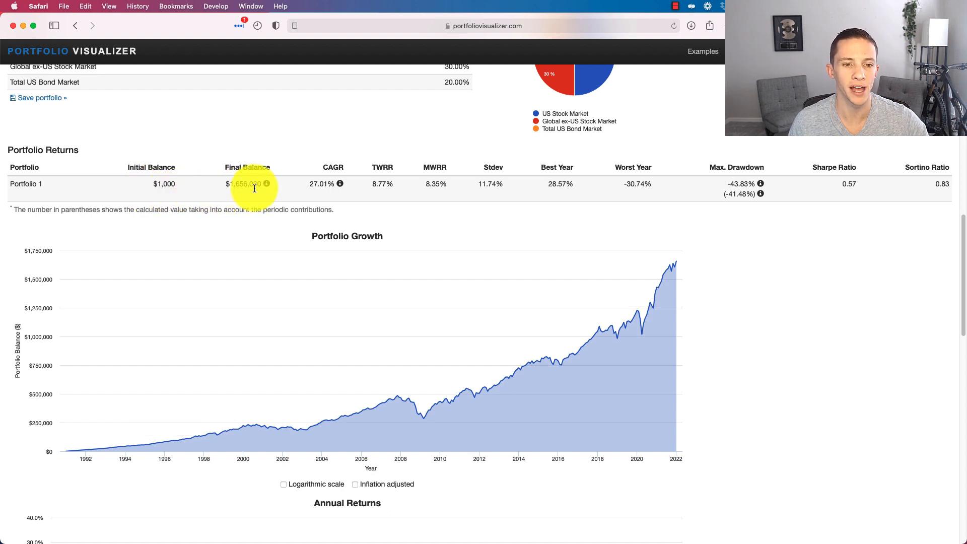
double_click(243, 183)
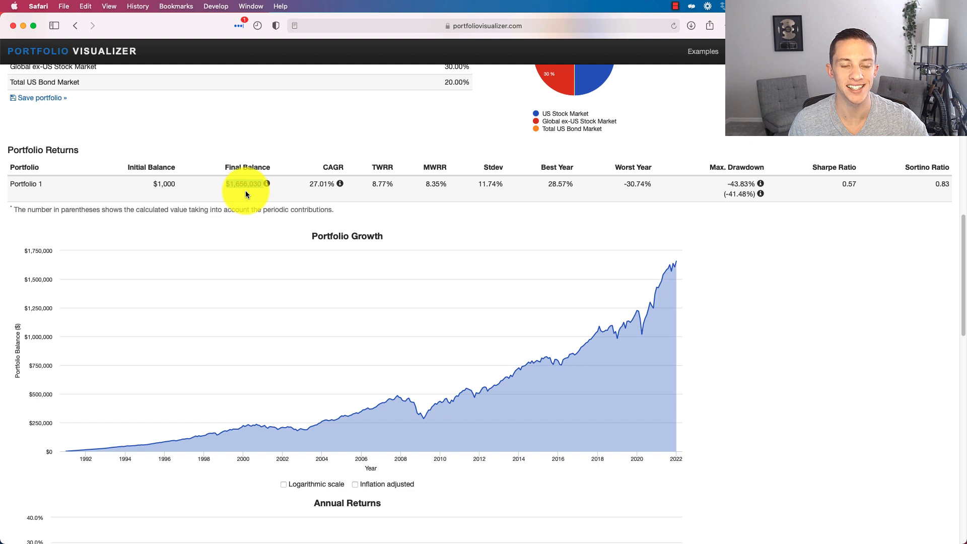
double_click(244, 183)
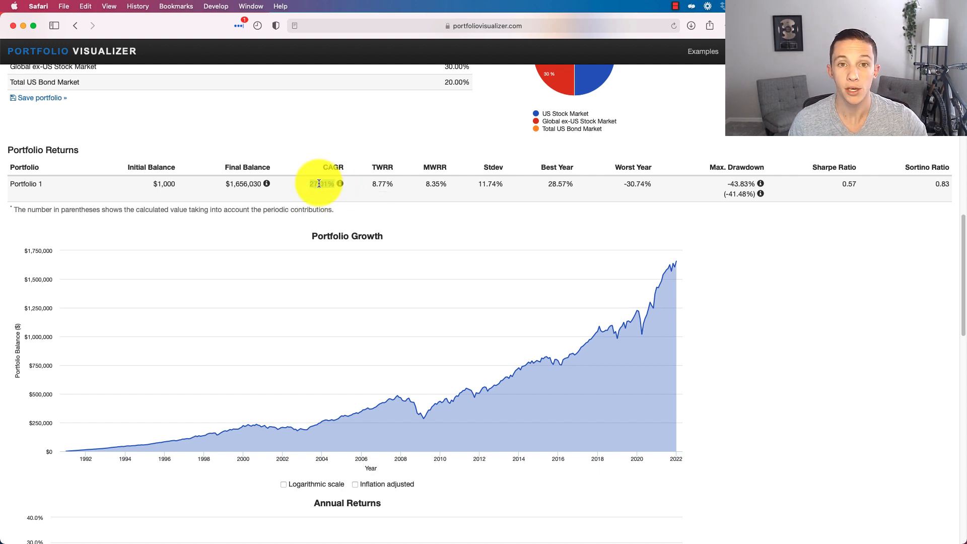
double_click(322, 183)
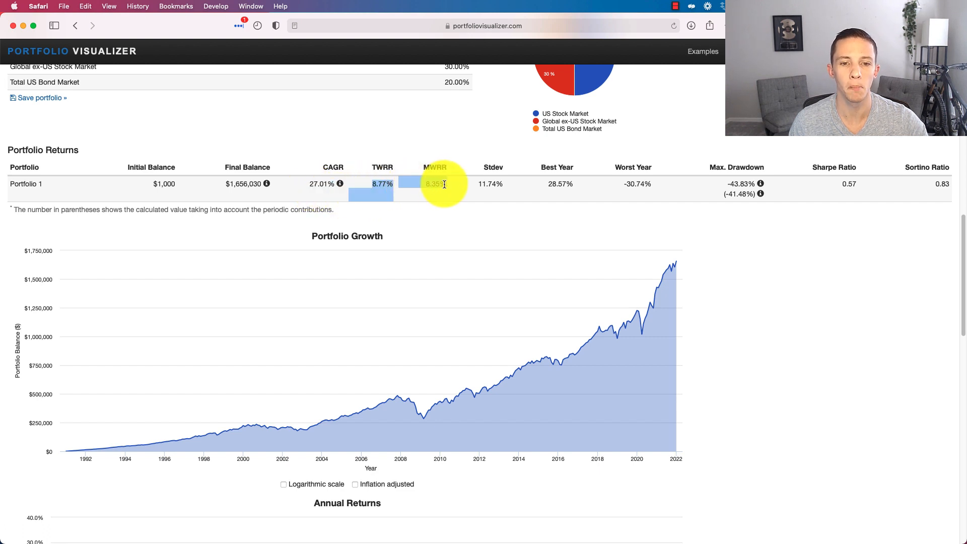
mouse_move(441, 187)
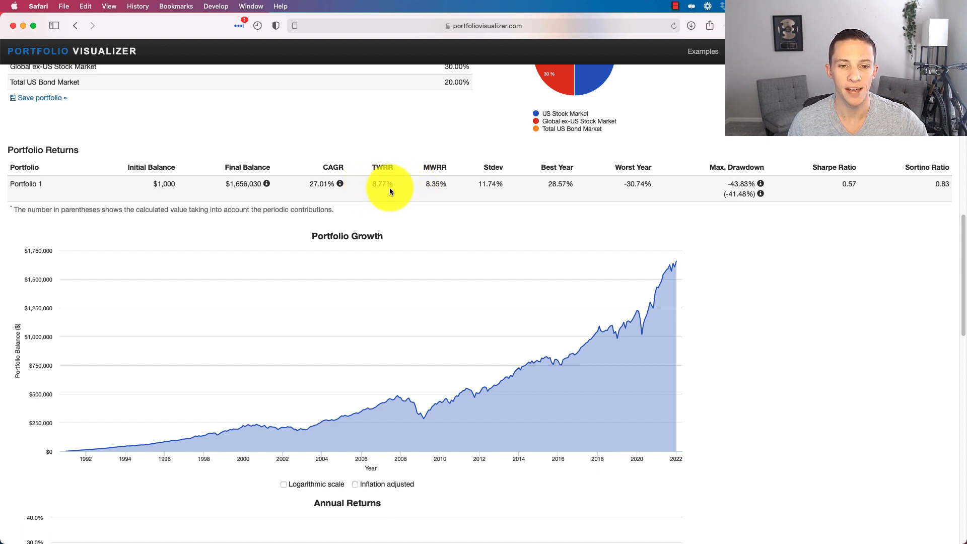
mouse_move(442, 187)
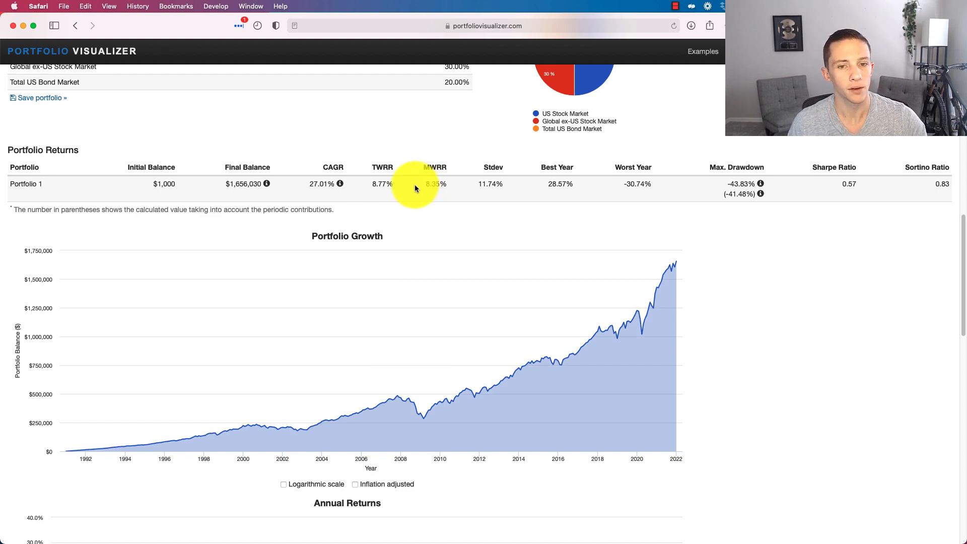
mouse_move(735, 167)
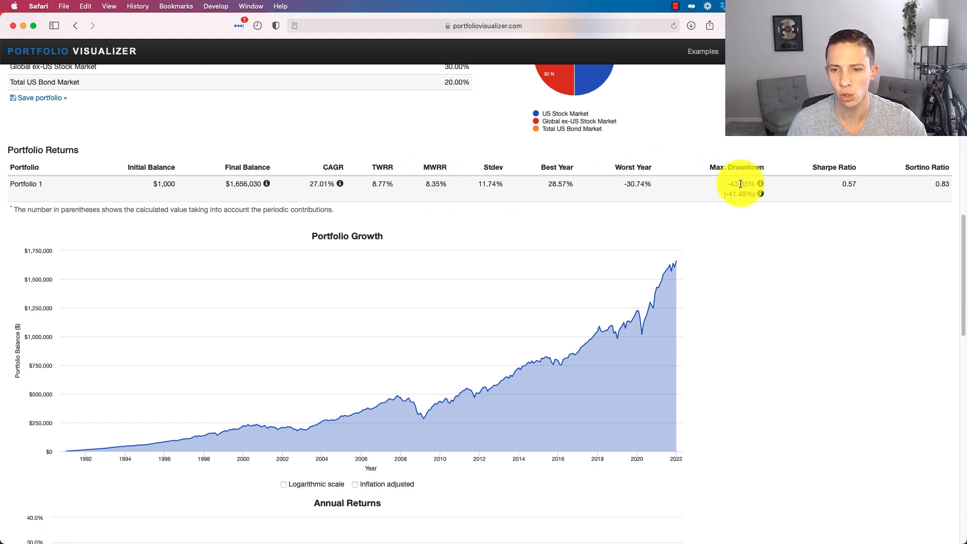
mouse_move(410, 398)
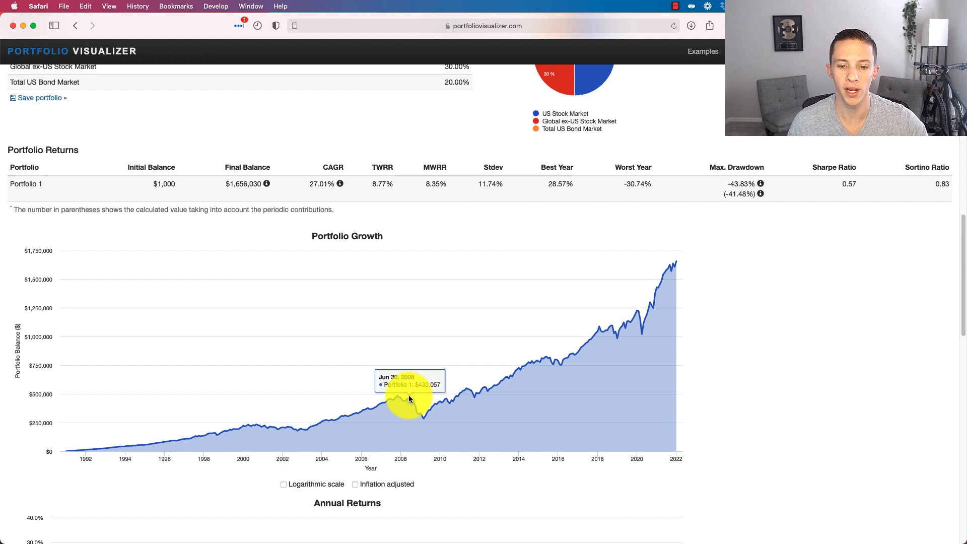
mouse_move(397, 404)
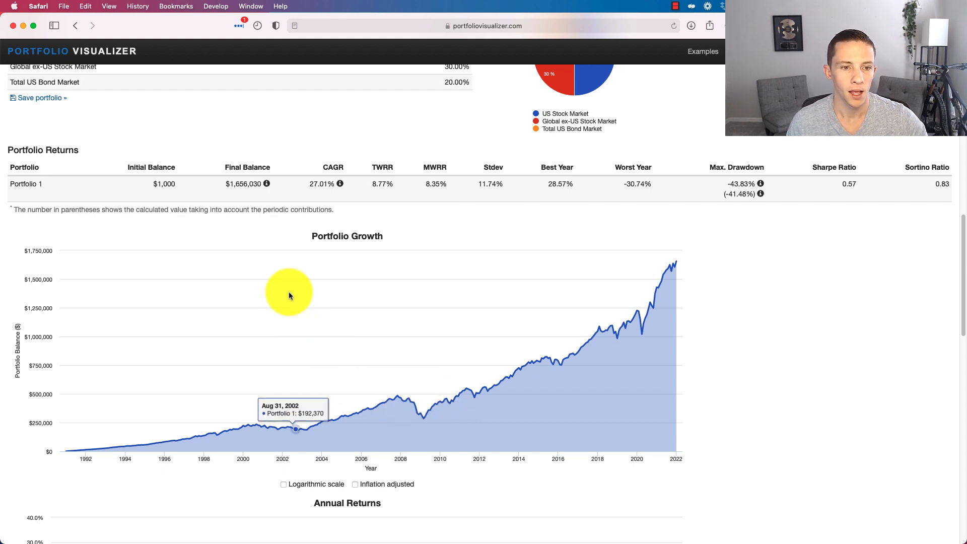
scroll(down, 3)
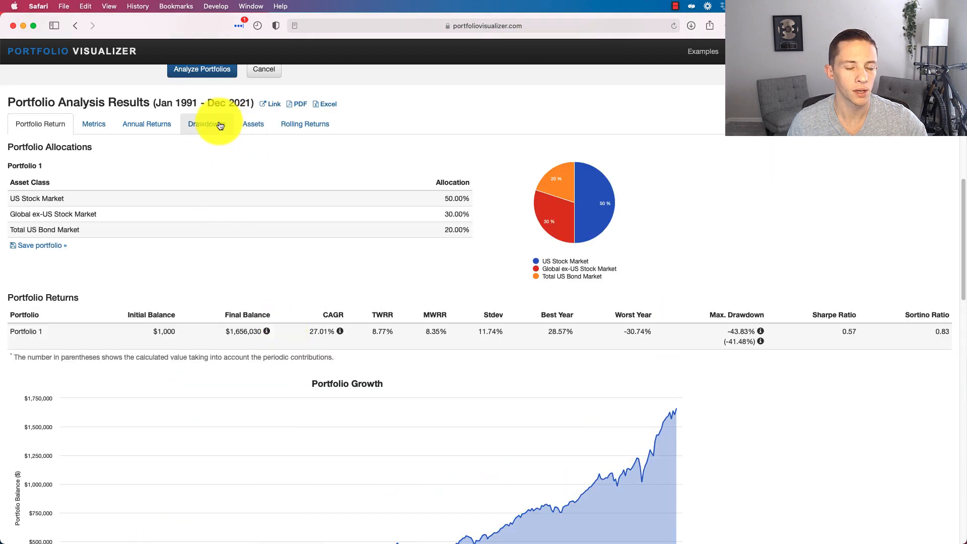
Show the Drawdowns results with the chart, stress periods and worst 10 drawdowns.
click(203, 124)
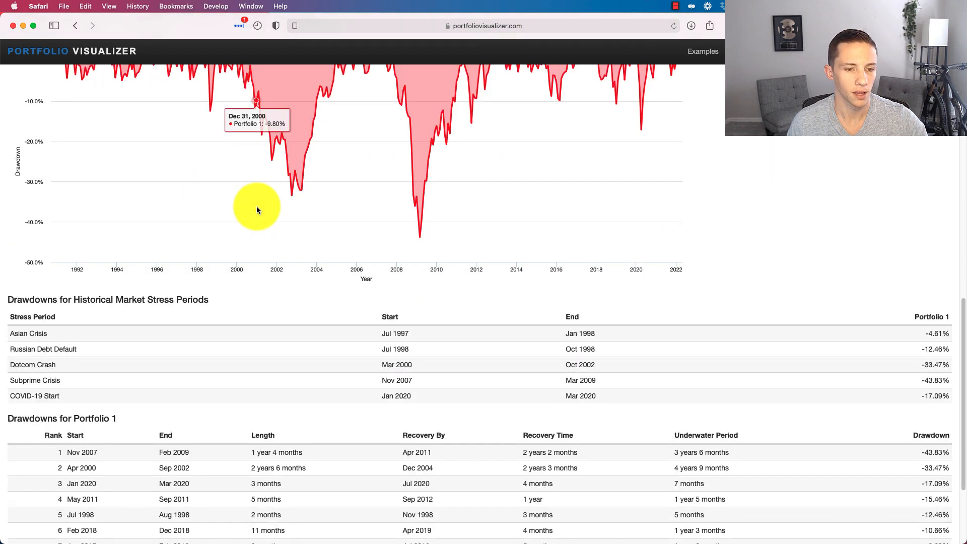
scroll(down, 3)
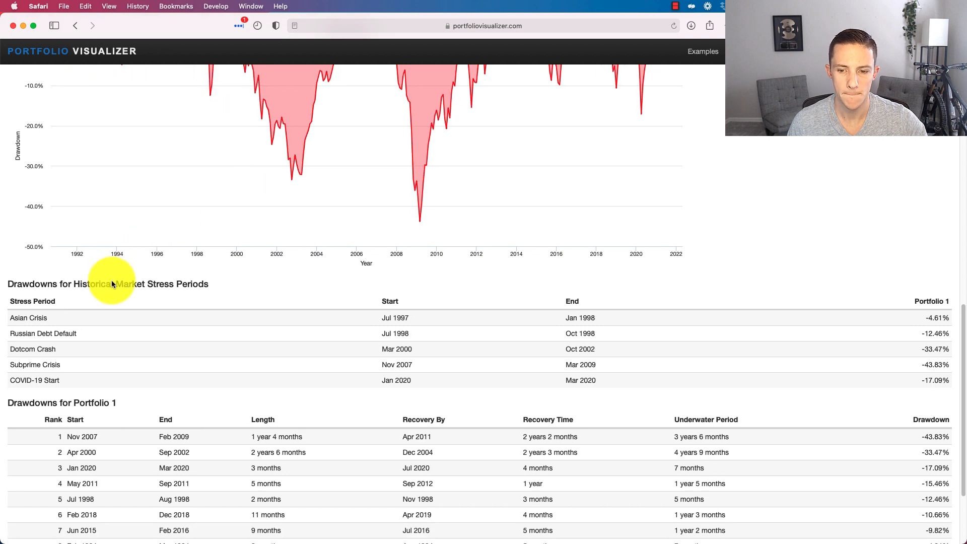
scroll(down, 3)
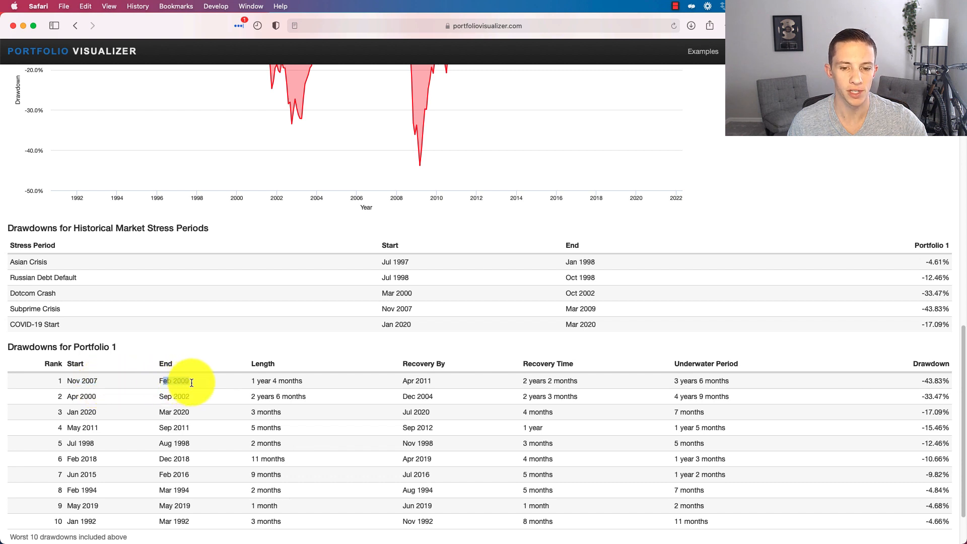
Highlight the worst drawdown: -43.83% Nov 2007–Feb 2009, underwater 3 years 6 months.
double_click(171, 380)
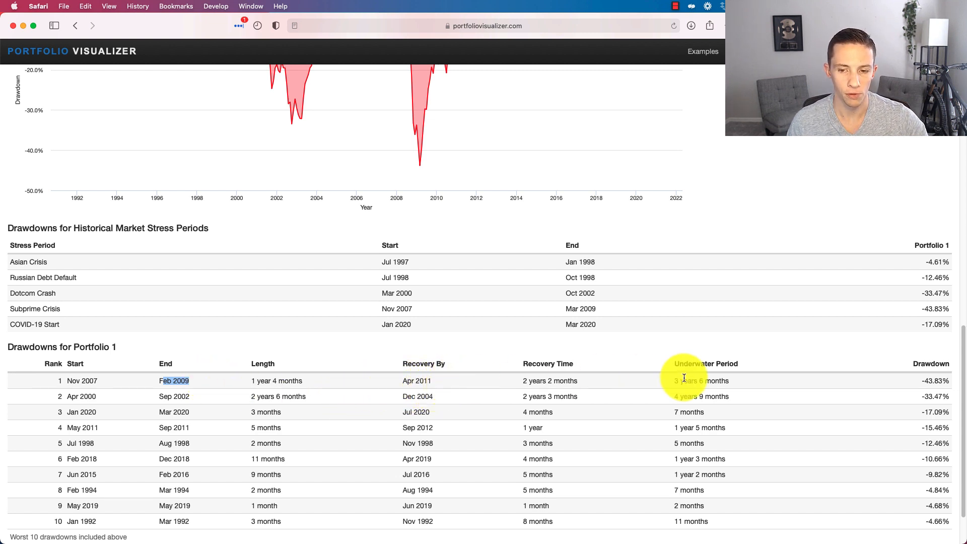
double_click(695, 381)
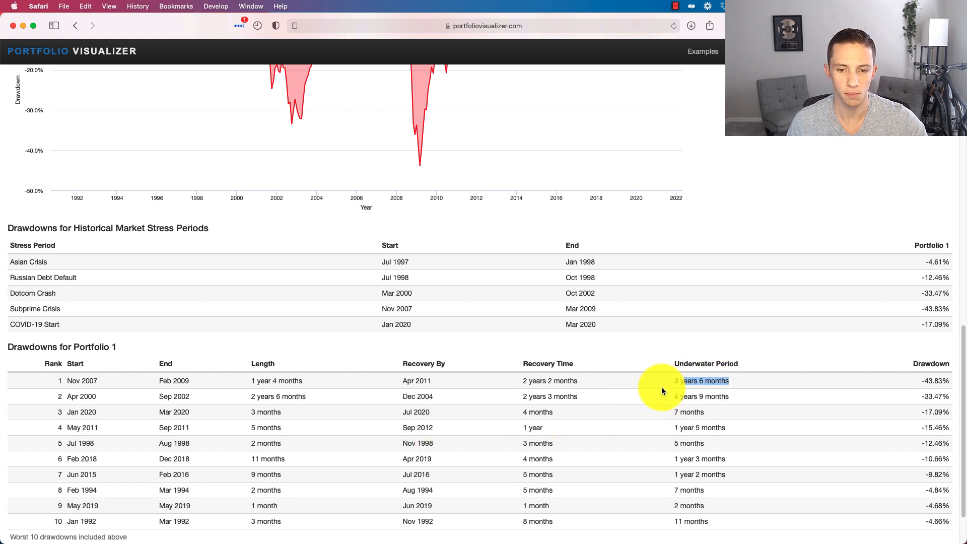
mouse_move(310, 391)
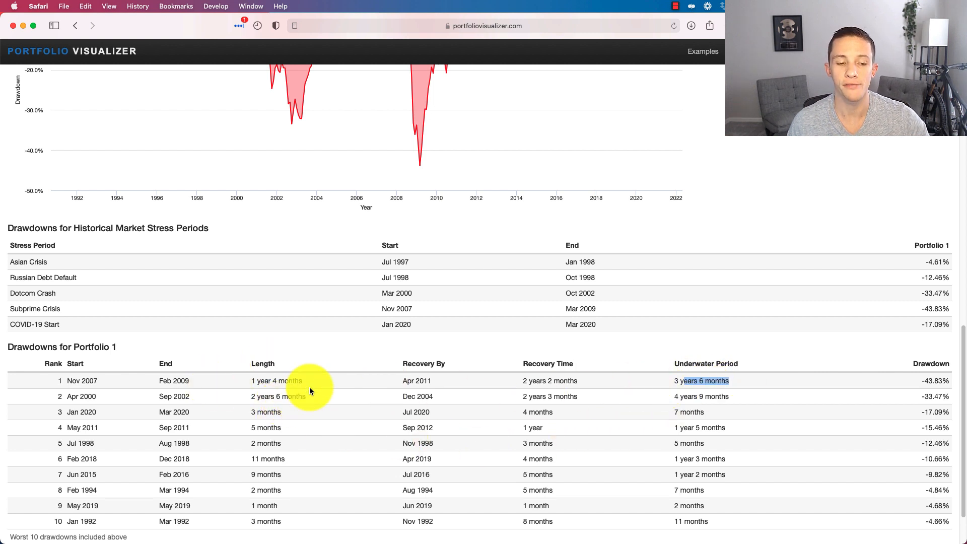
drag(185, 395, 576, 396)
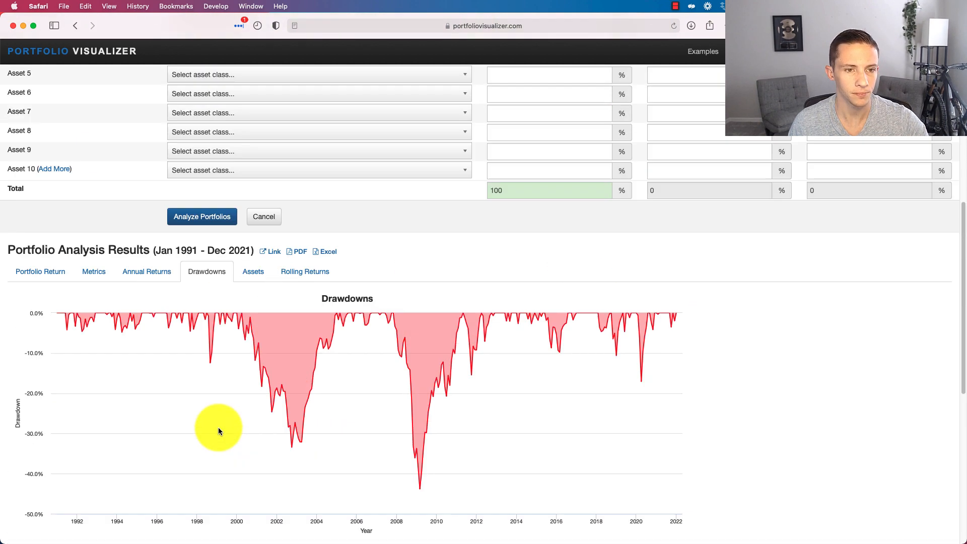
Review the Portfolio Return summary: $1,656,030 balance, 8.77% TWRR, Sharpe 0.57.
scroll(up, 3)
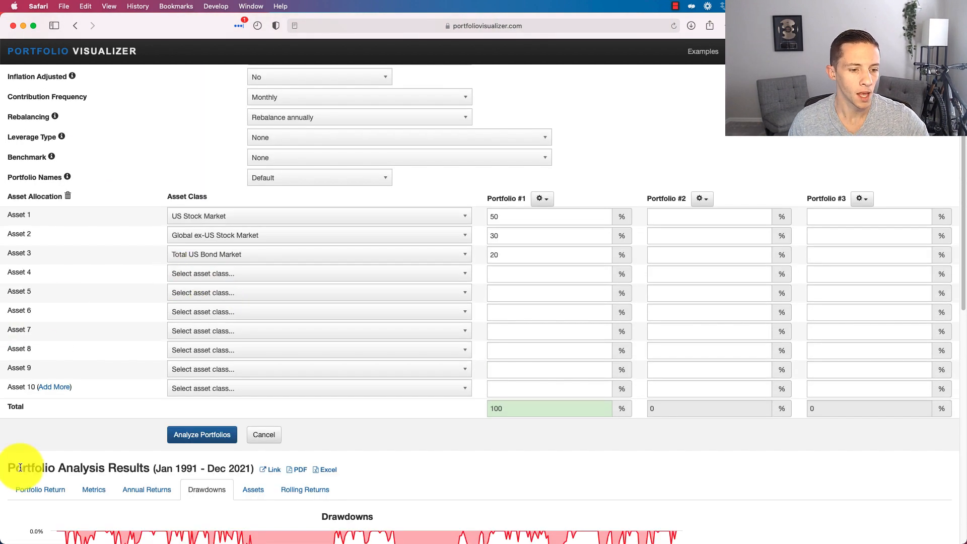
scroll(down, 3)
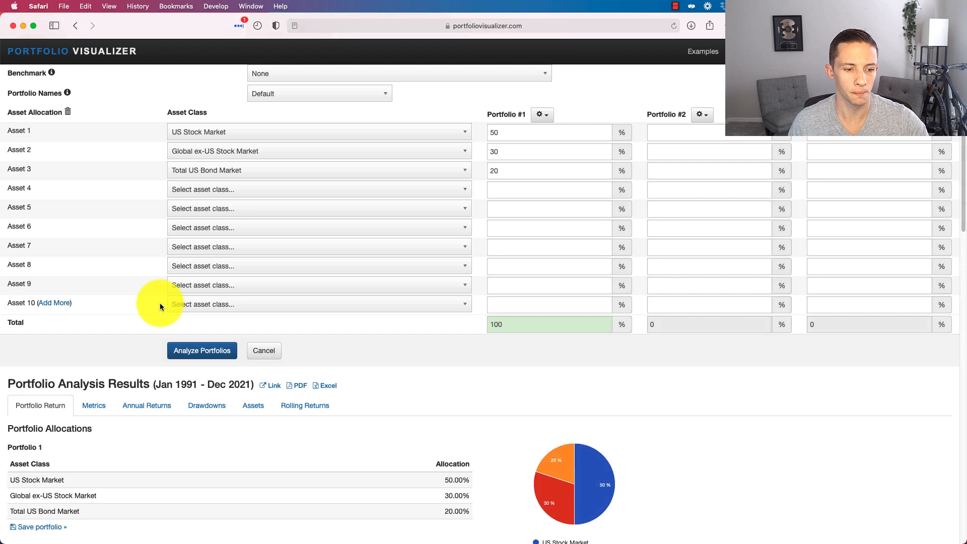
scroll(down, 3)
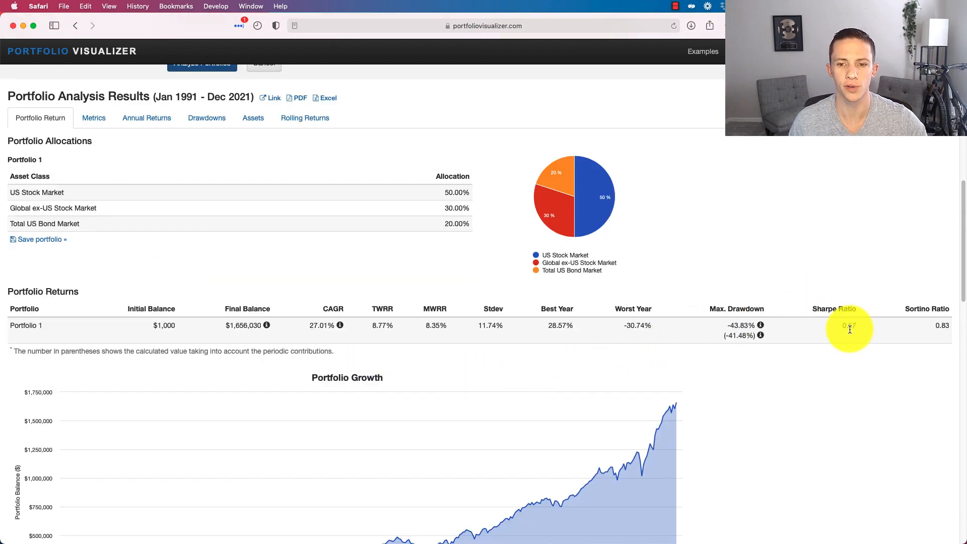
mouse_move(840, 328)
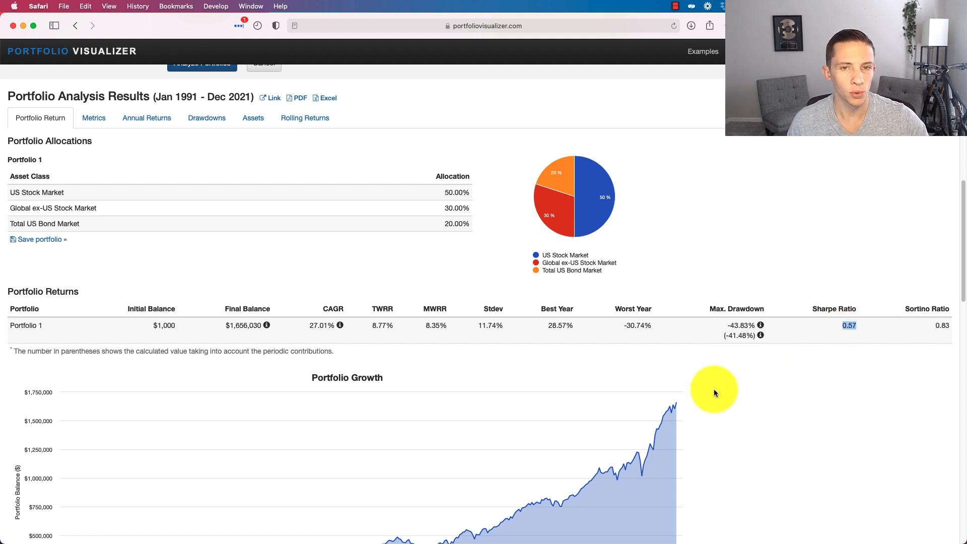
mouse_move(645, 341)
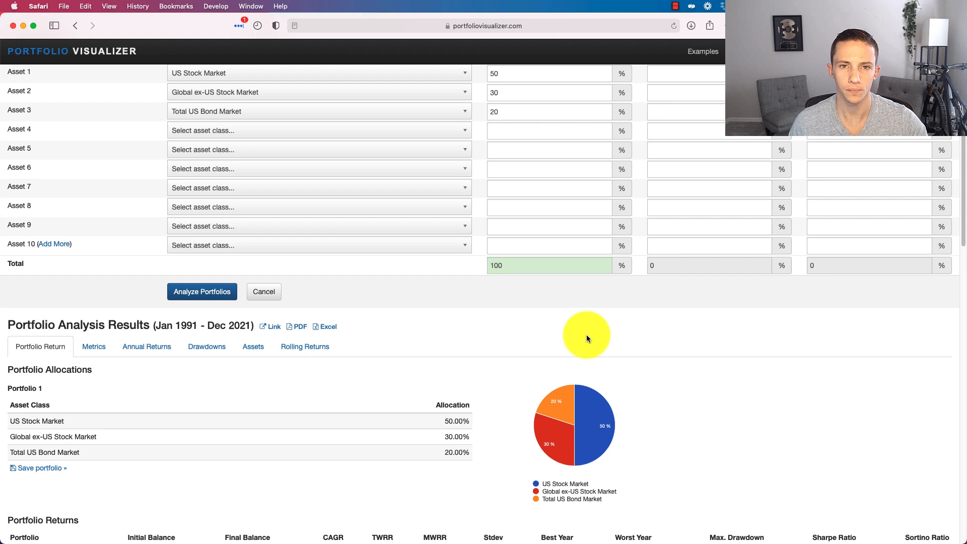
mouse_move(596, 335)
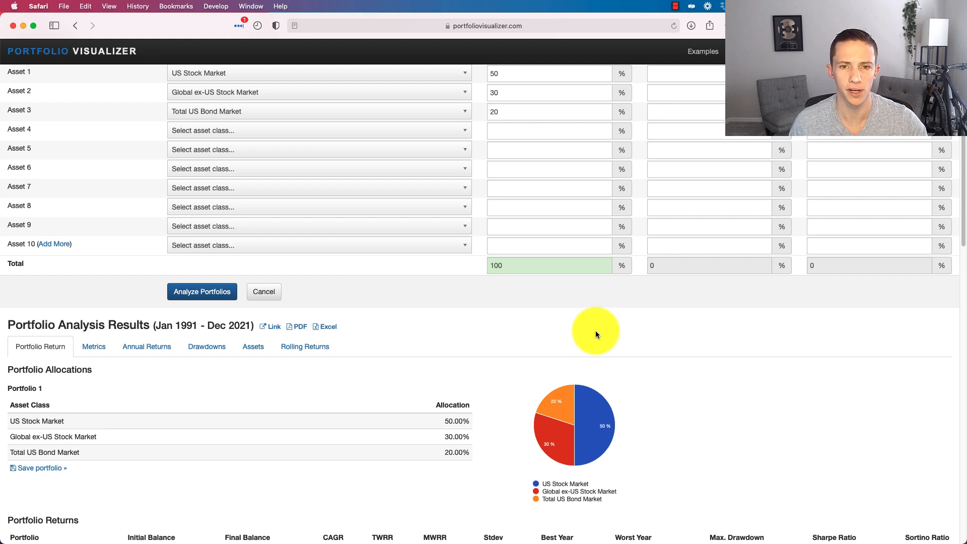
mouse_move(596, 330)
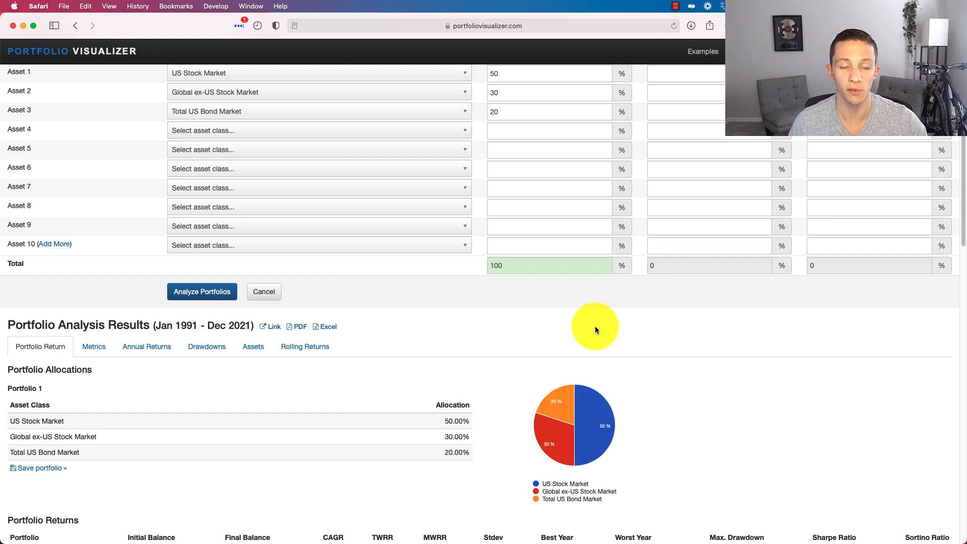
mouse_move(592, 297)
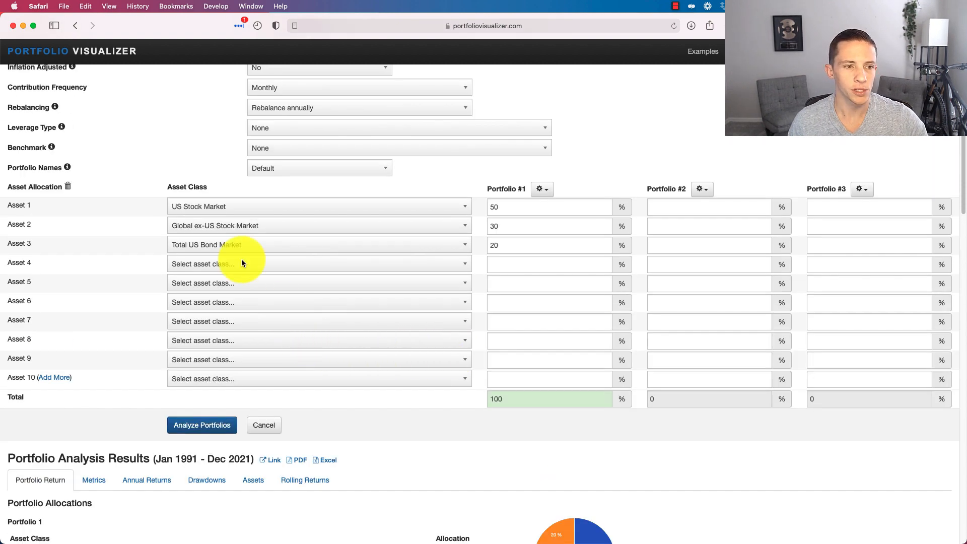
Benchmark against VASGX and rerun: $1,144,375 vs $1,101,794 on a linear-scale growth chart.
click(399, 147)
text(VASGX)
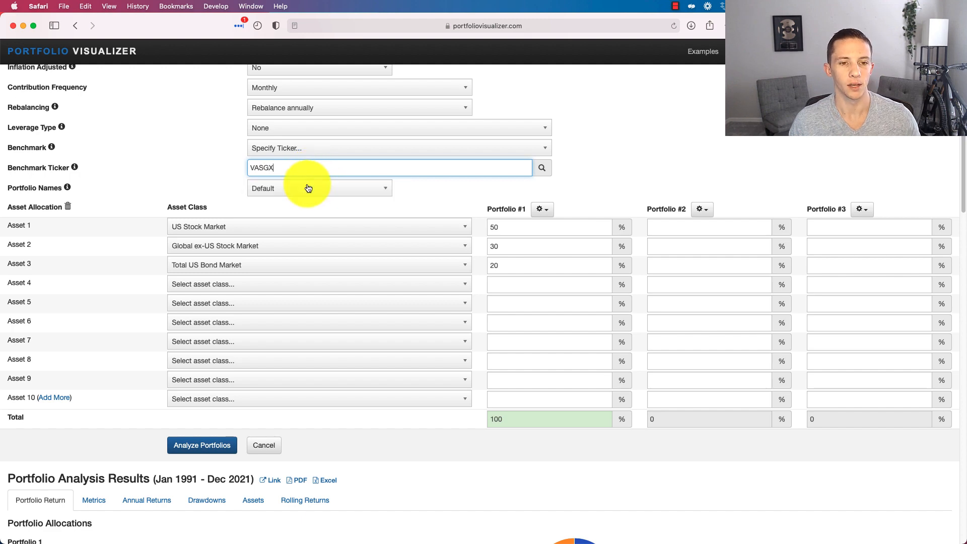
click(201, 445)
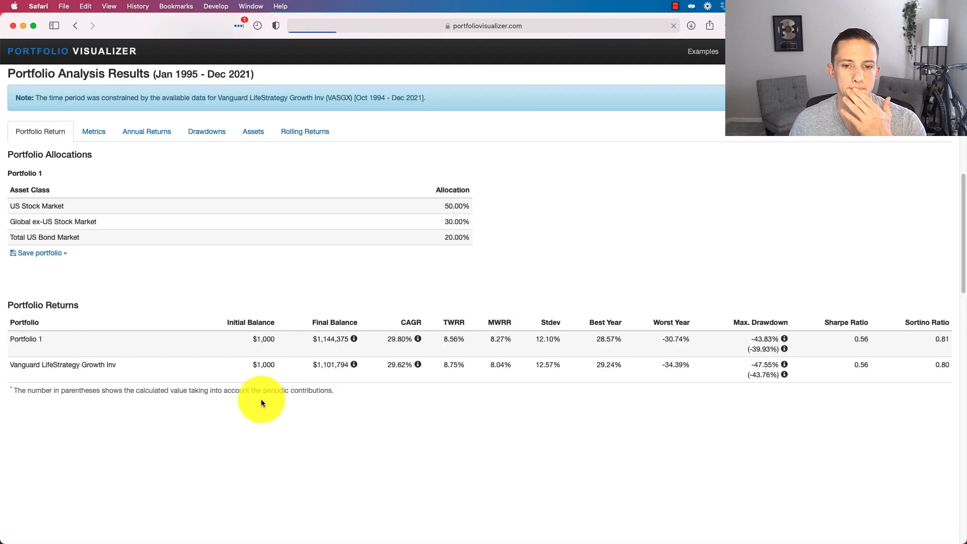
scroll(down, 3)
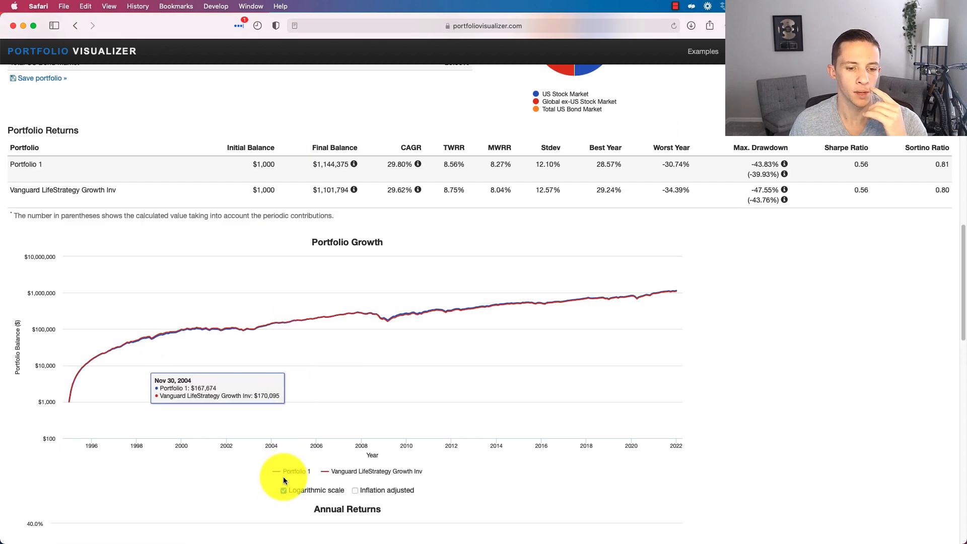
click(284, 489)
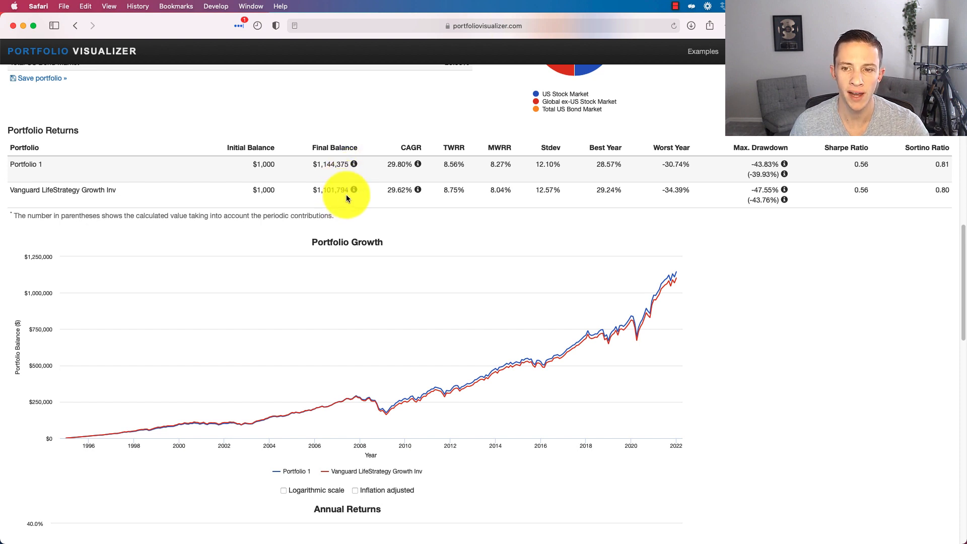
mouse_move(342, 198)
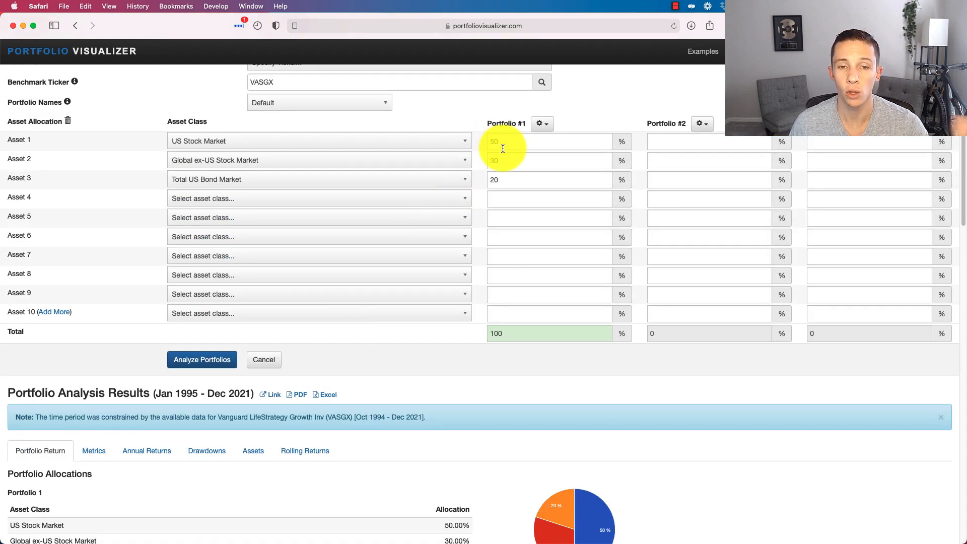
scroll(down, 3)
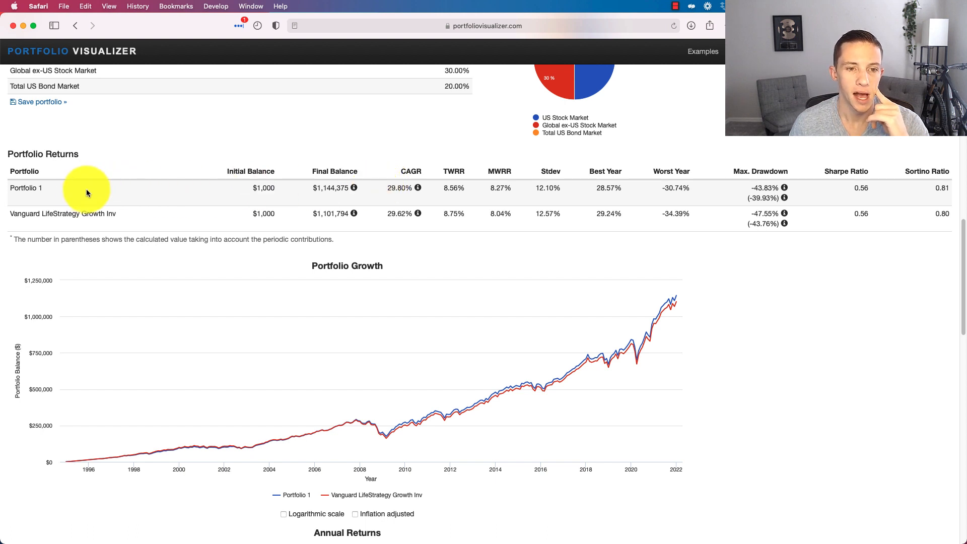
mouse_move(145, 215)
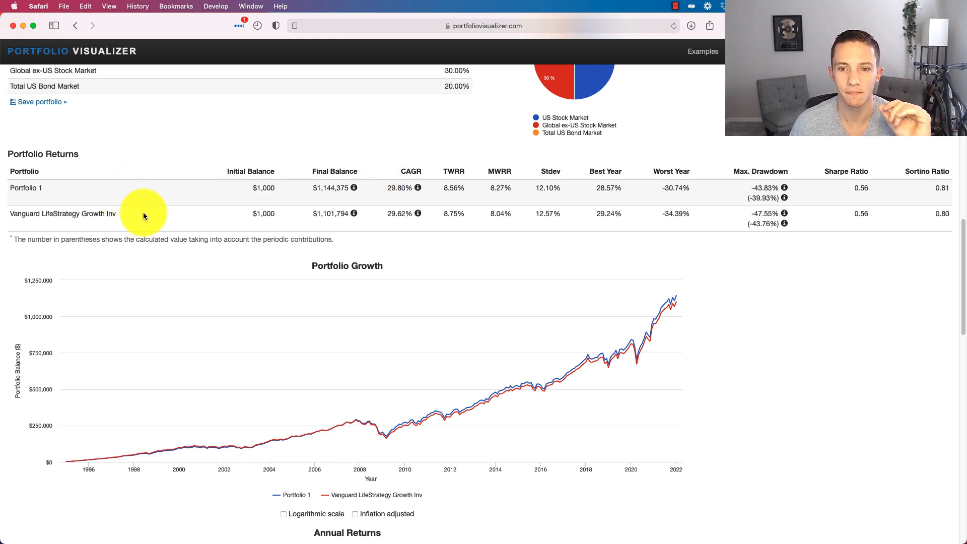
mouse_move(808, 218)
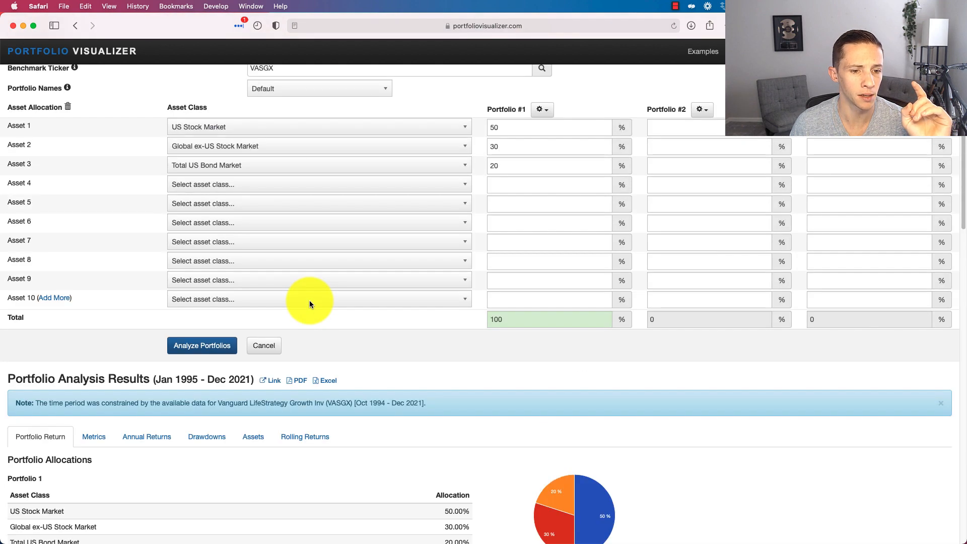
Review the rerun Portfolio 1-only results for Jan 1991–Dec 2021 ending at $1,656,030.
scroll(down, 3)
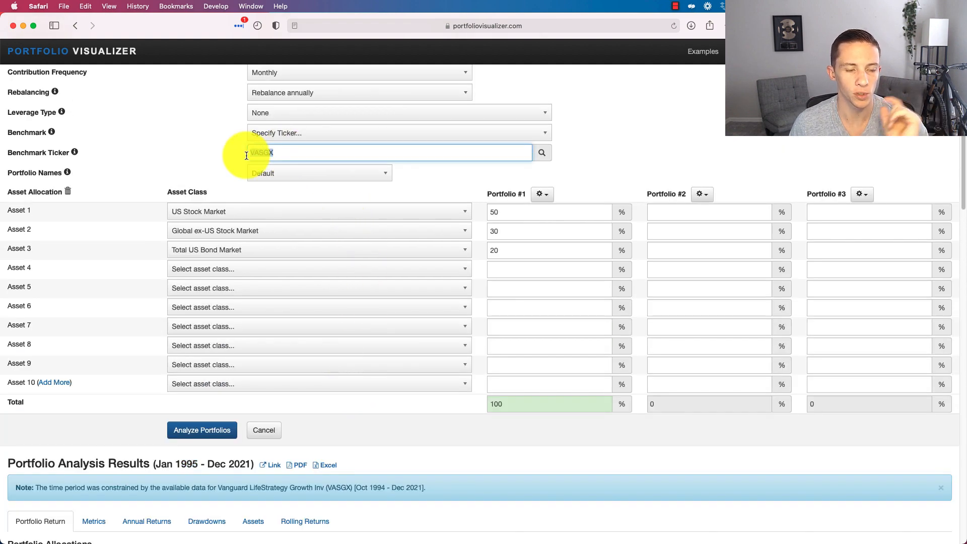
scroll(down, 3)
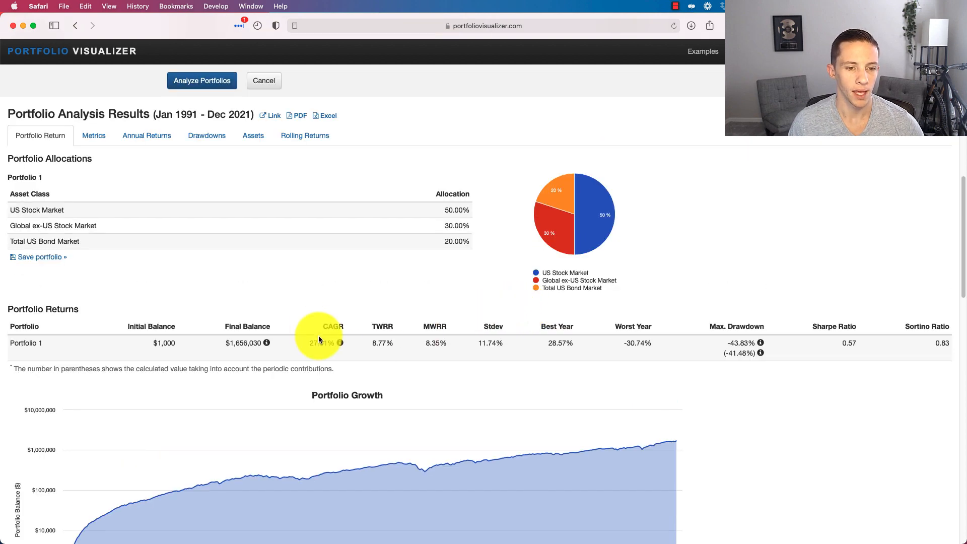
scroll(down, 3)
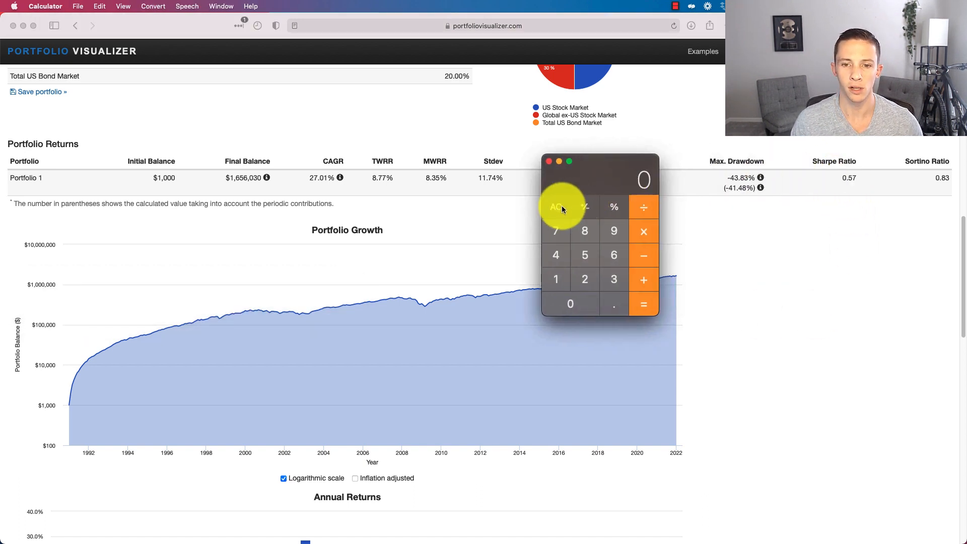
Enter 12 on the calculator beside the $1,656,030 result.
click(584, 279)
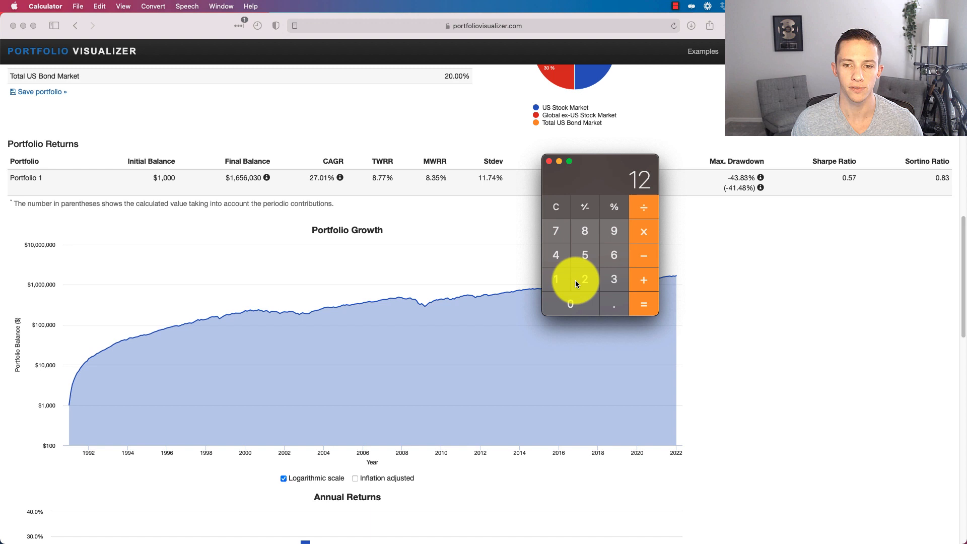